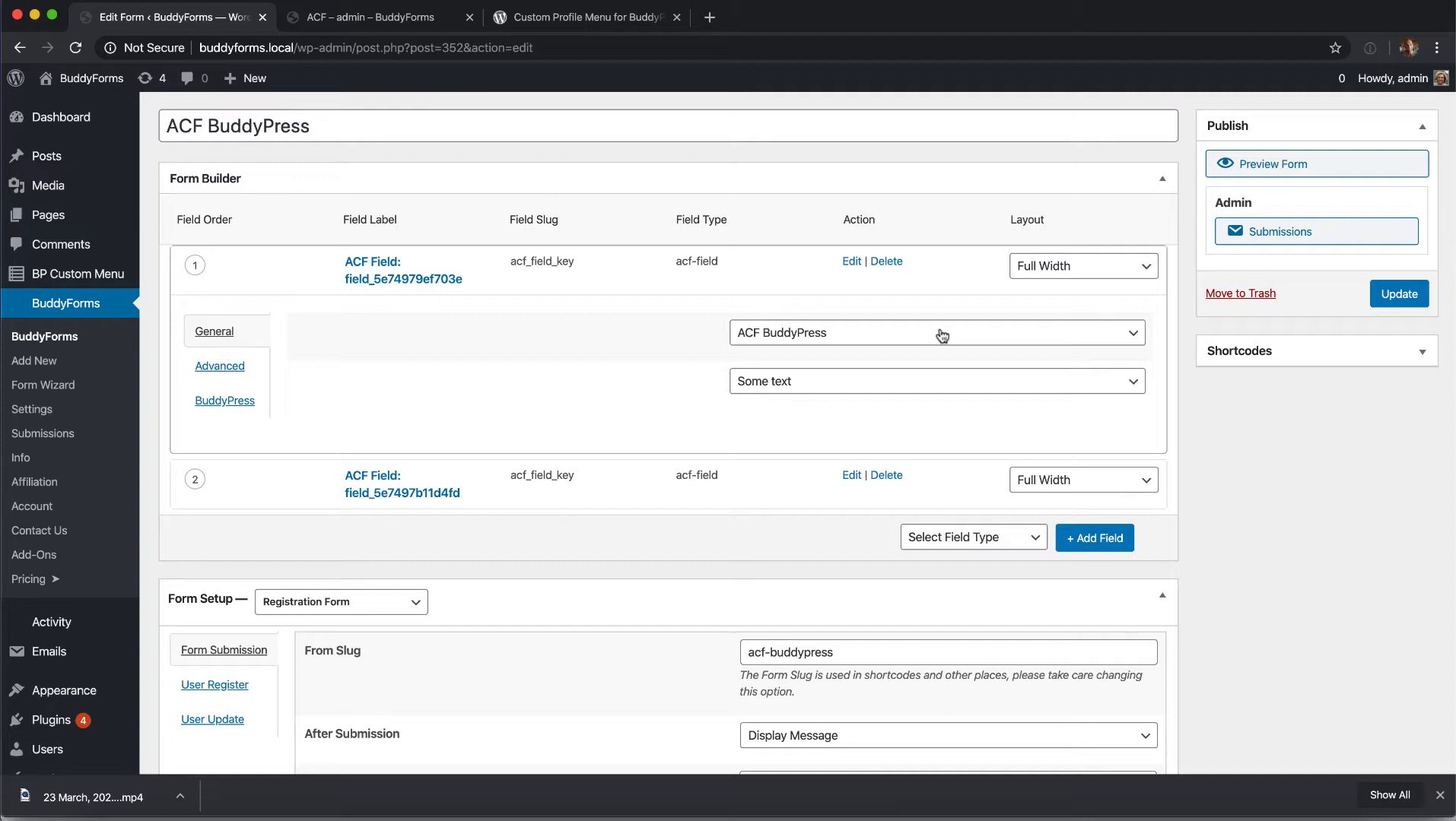
- Confirm field 1 uses the ACF BuddyPress group and list its xProfile mapping options
left_click(972, 538)
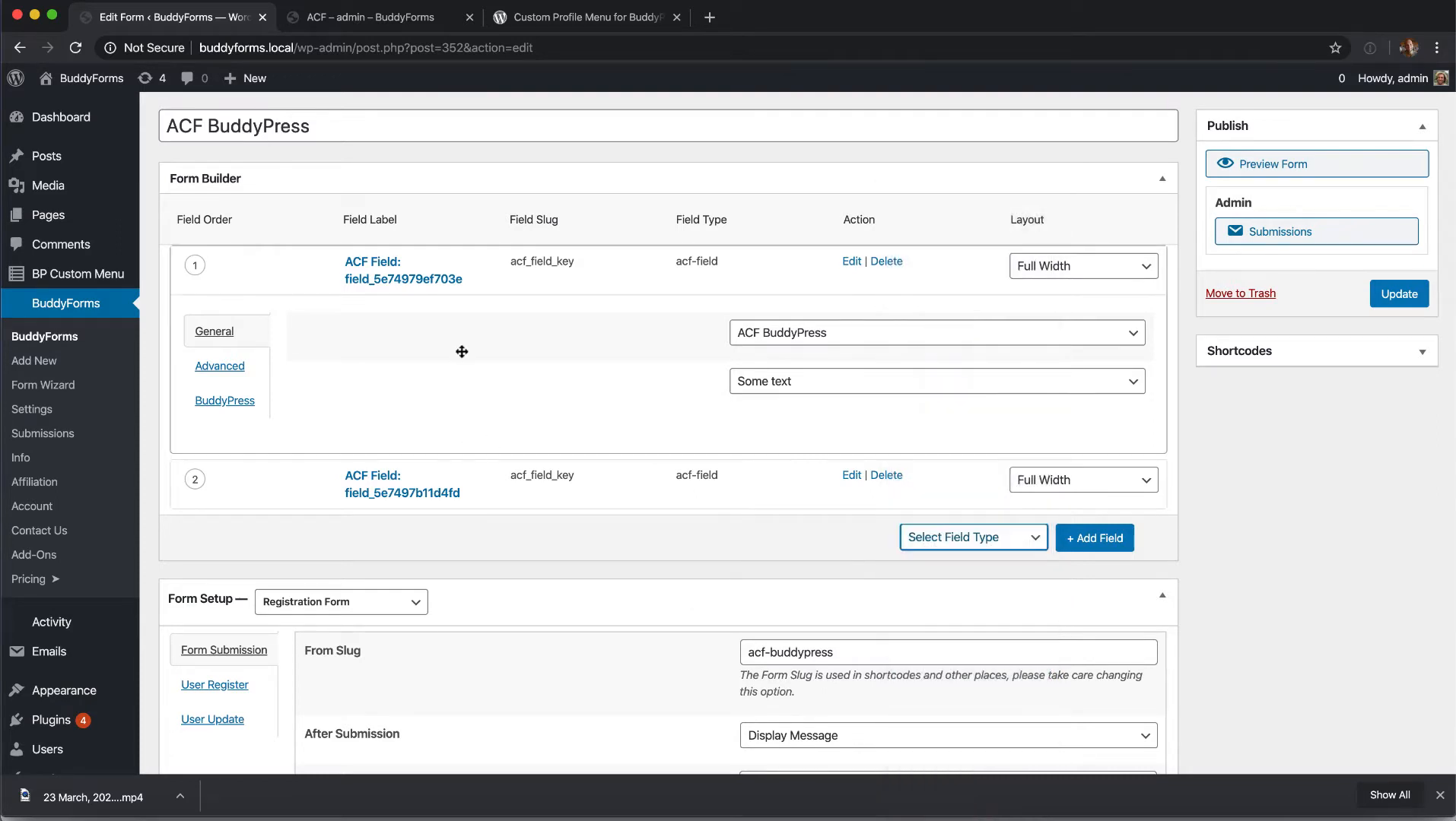
left_click(937, 333)
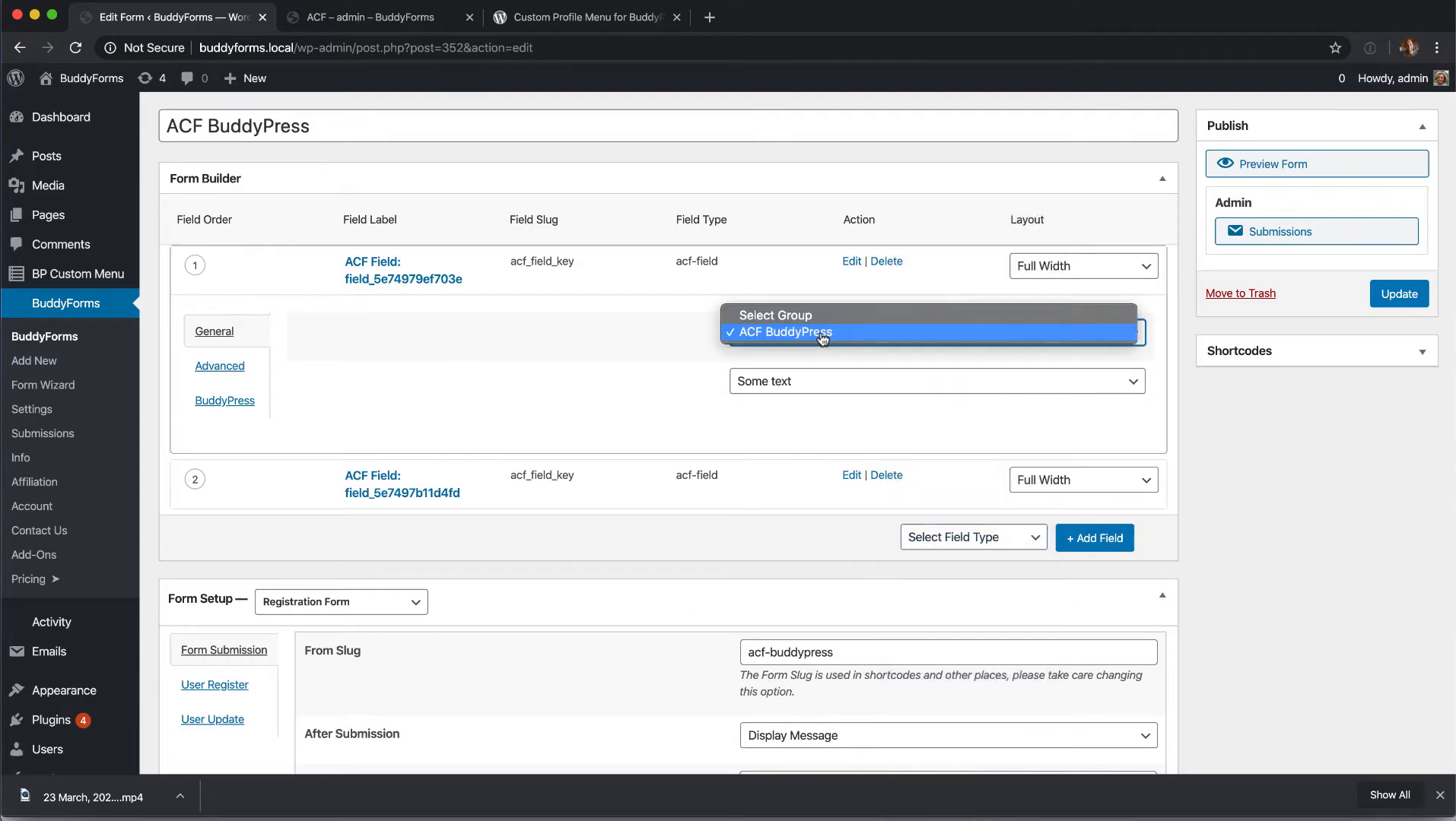
left_click(782, 332)
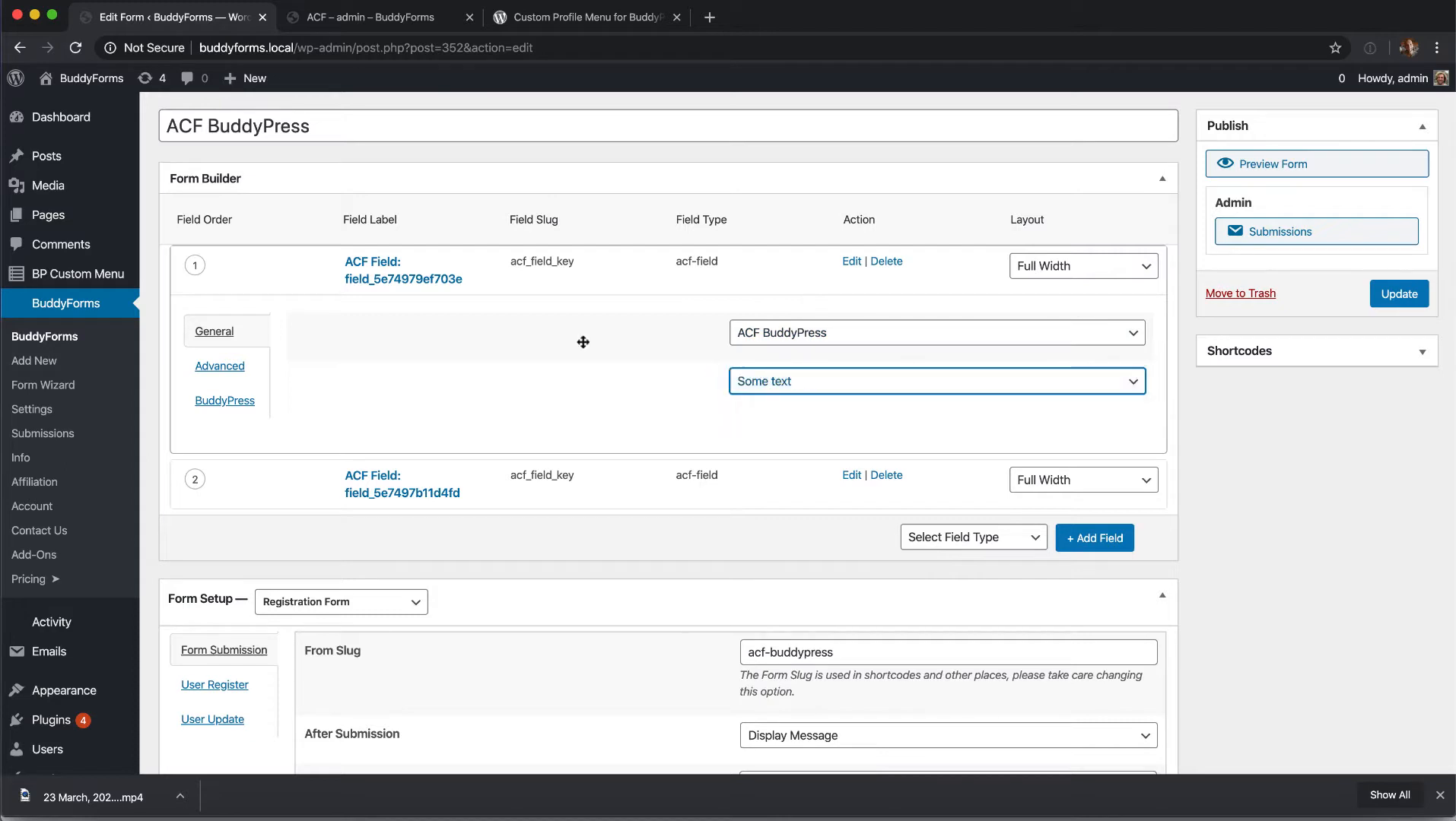
left_click(224, 400)
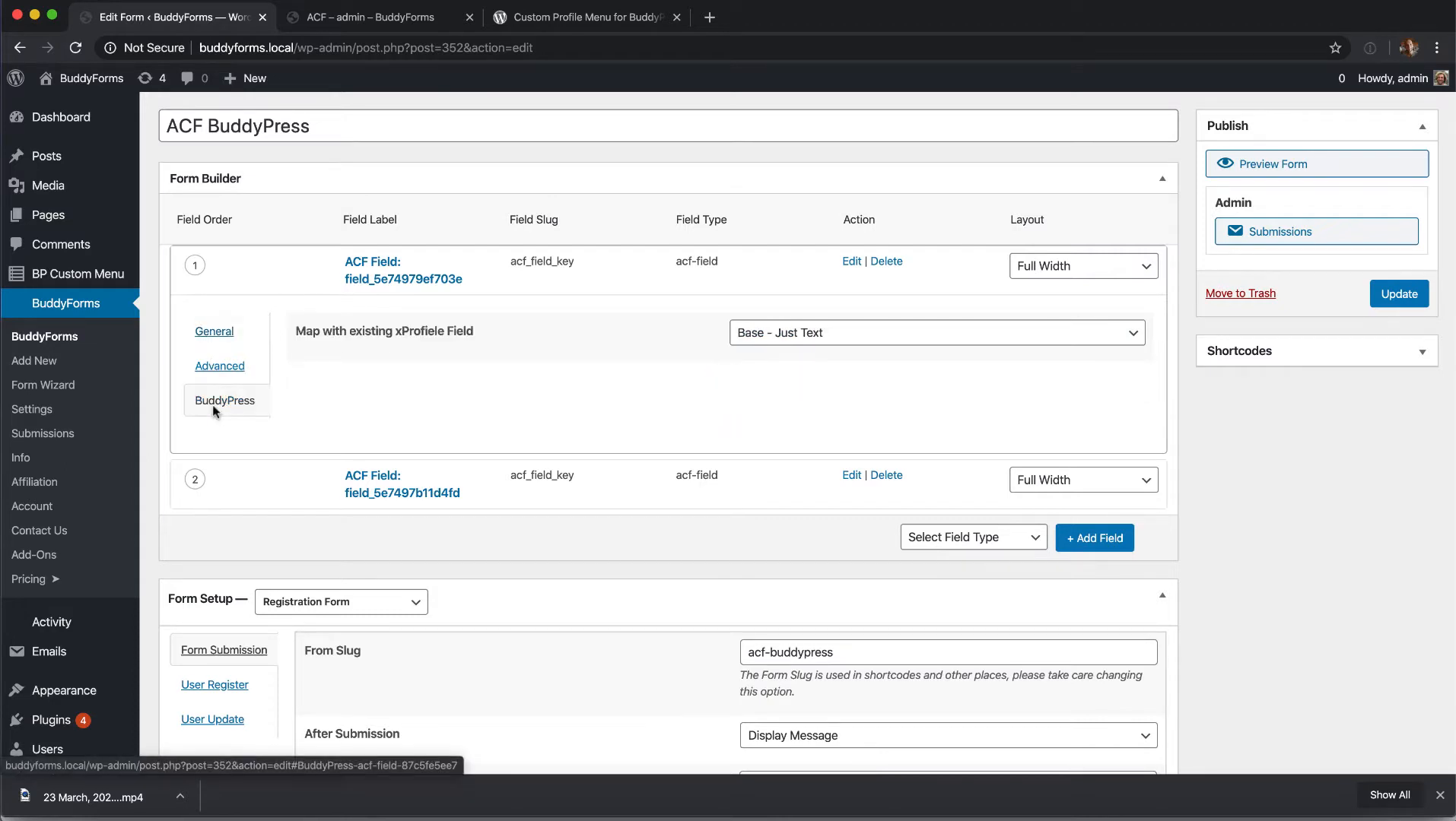
left_click(936, 332)
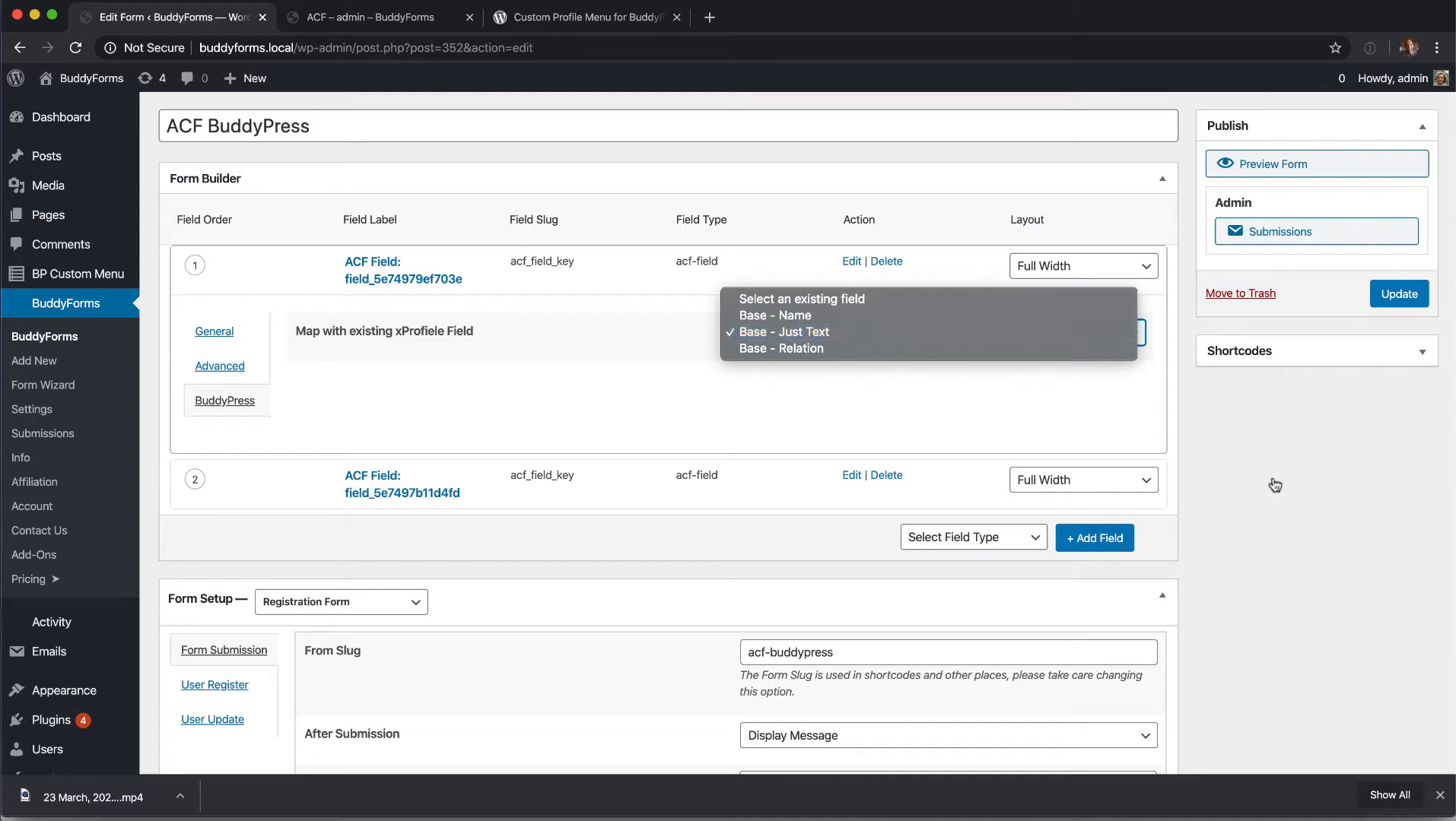
- Leave 'Base - Just Text' selected as the first field's xProfile mapping
left_click(791, 332)
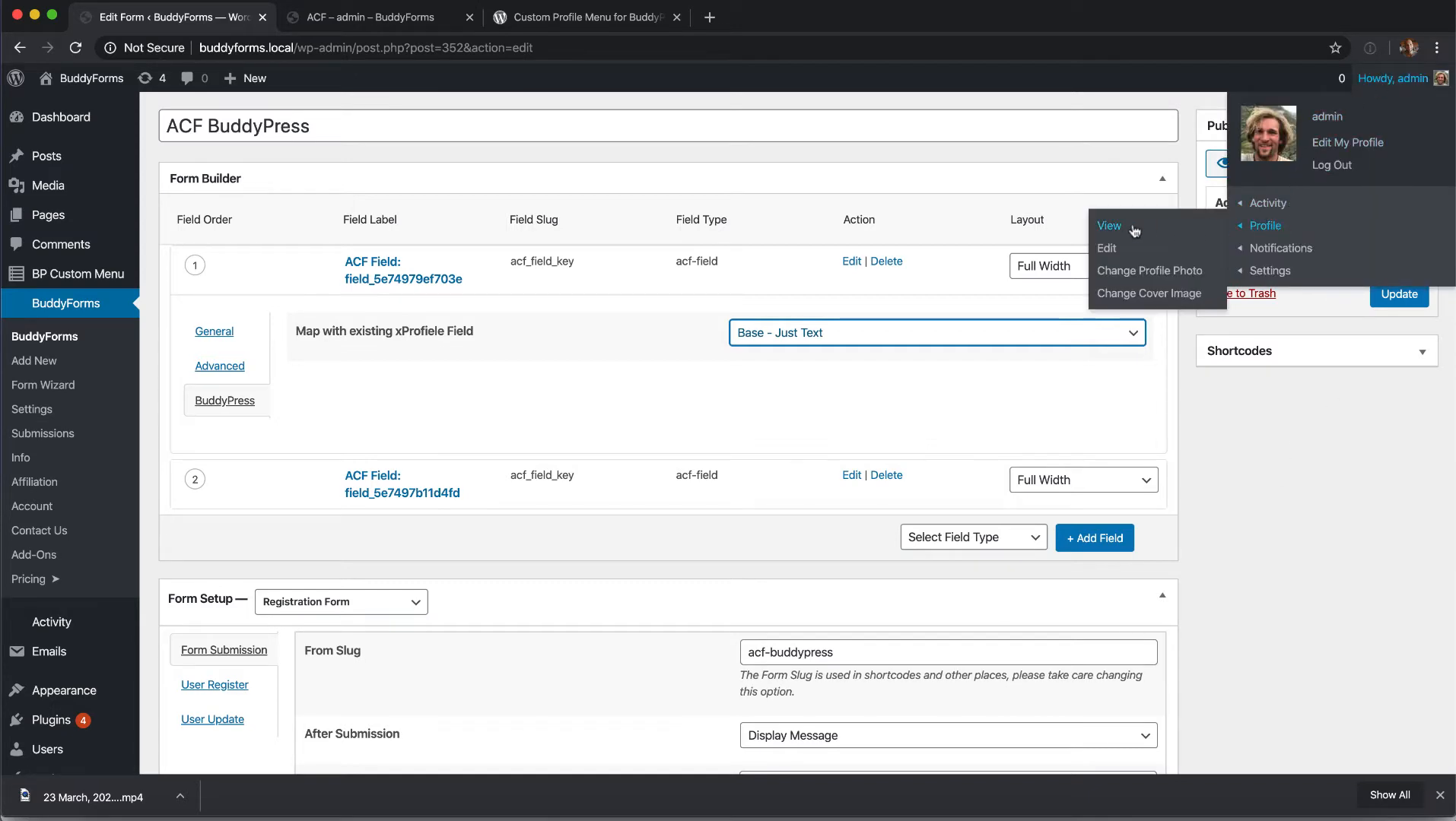
- Open the ACF tab on the admin member profile
left_click(1108, 225)
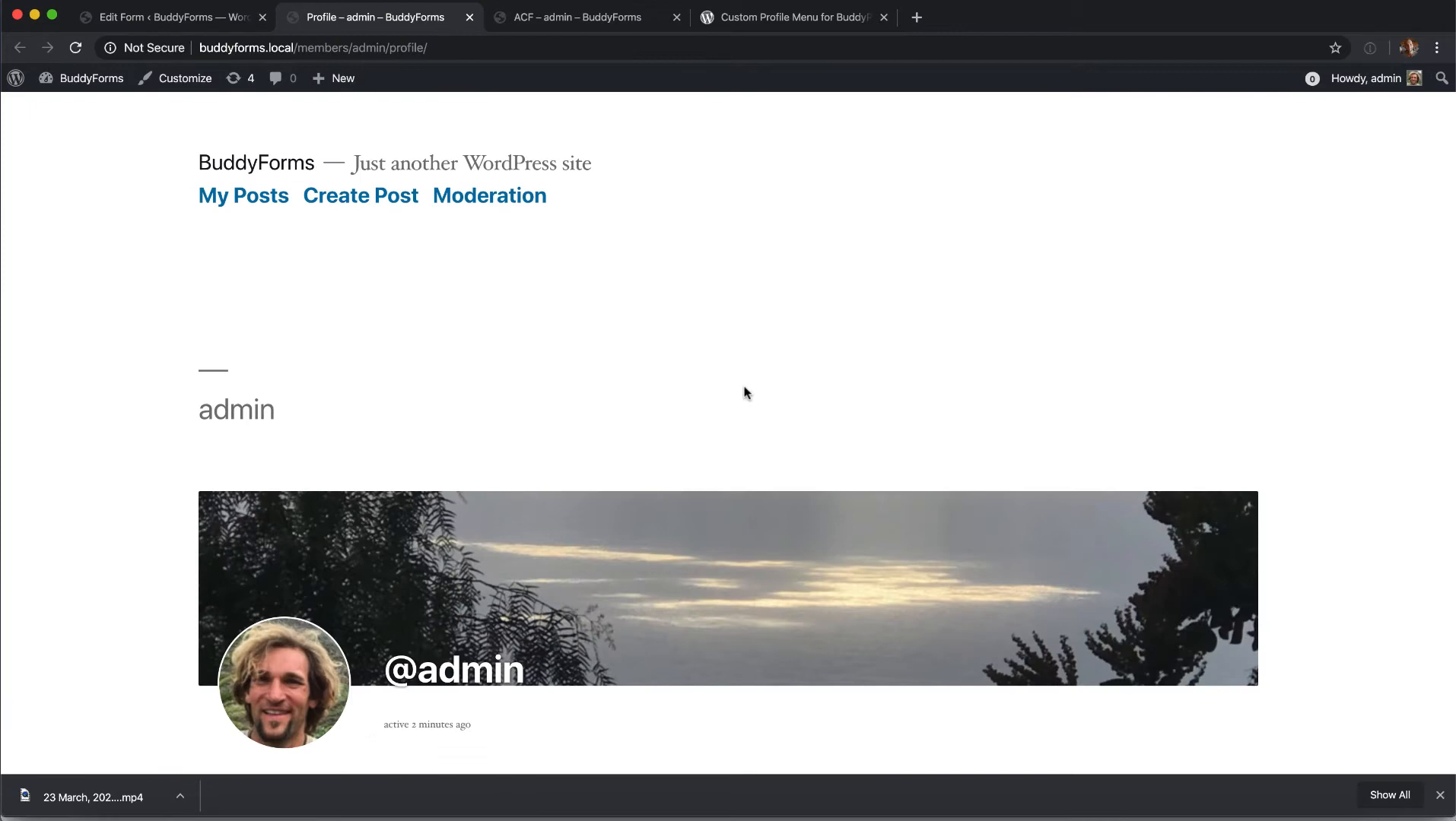
scroll("down", 3)
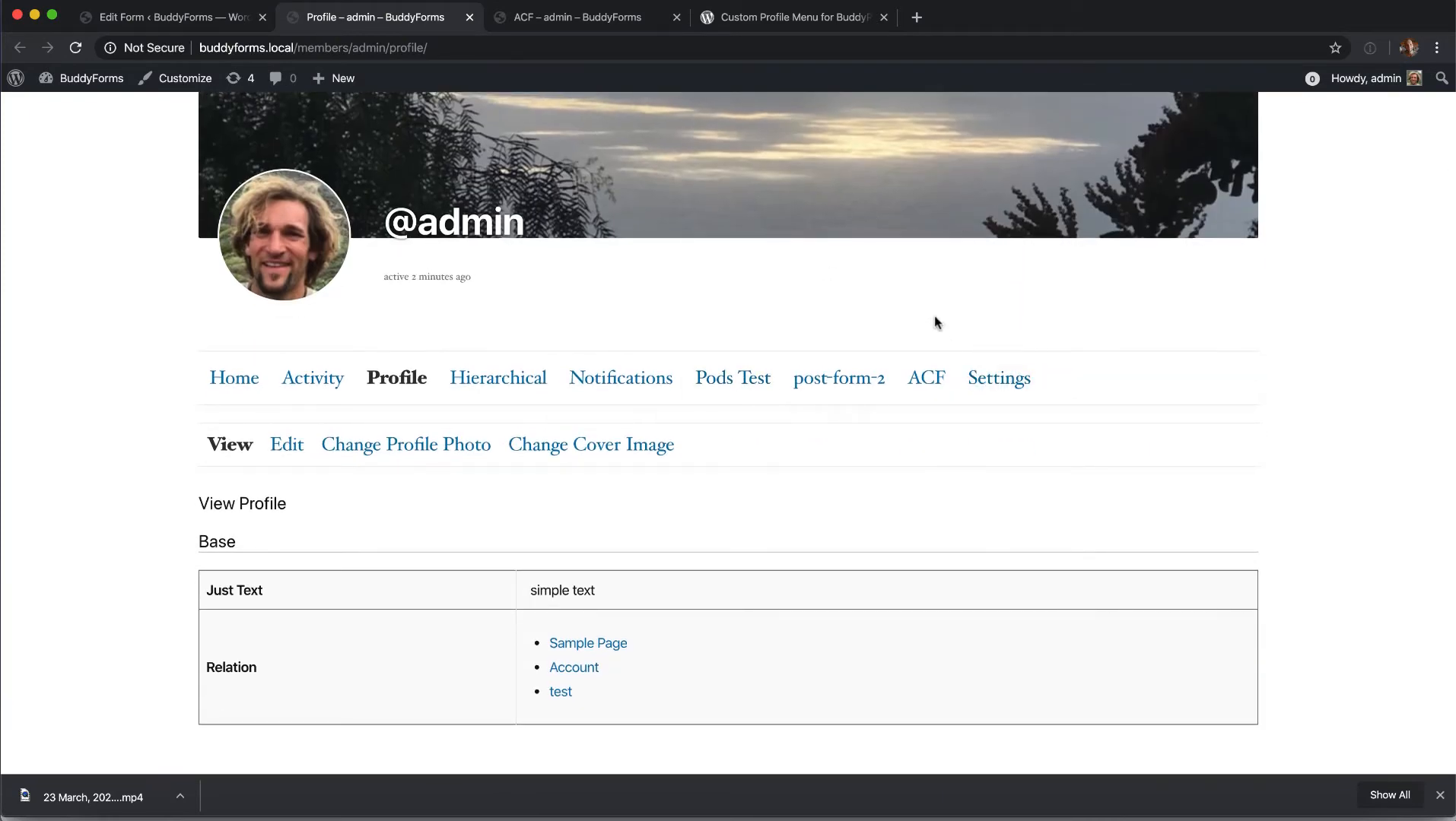
left_click(925, 378)
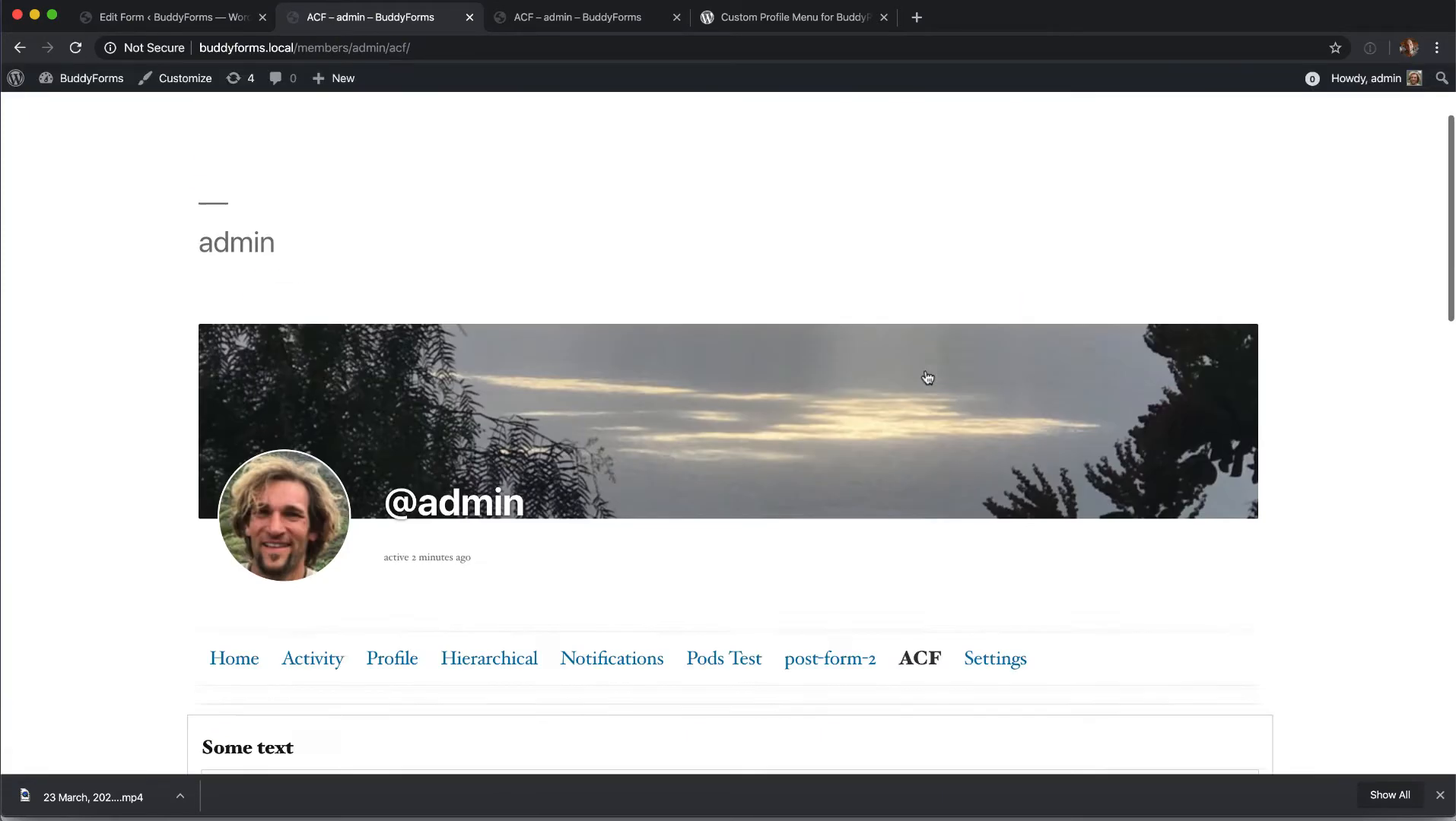
scroll("down", 3)
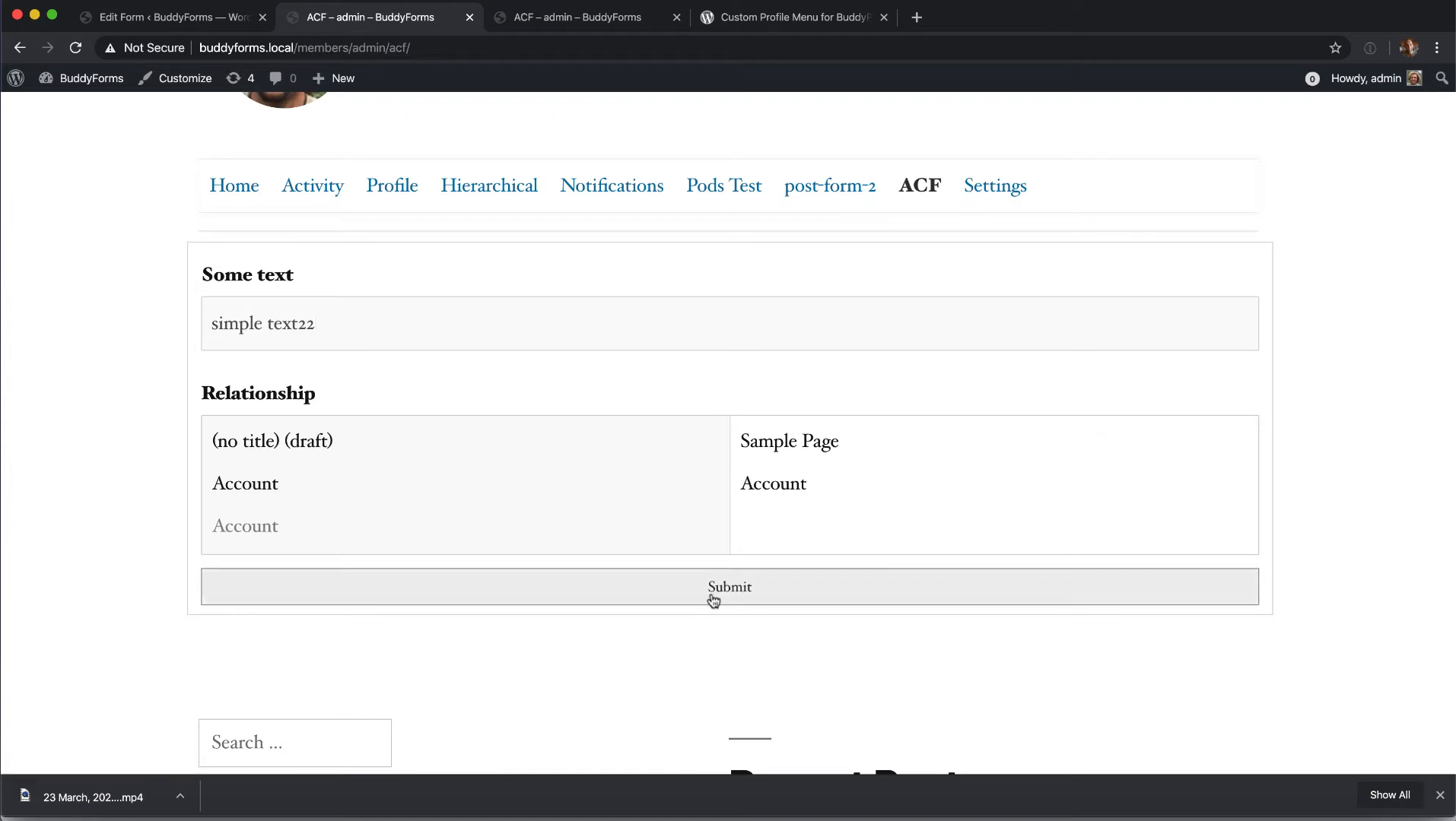
type("43543")
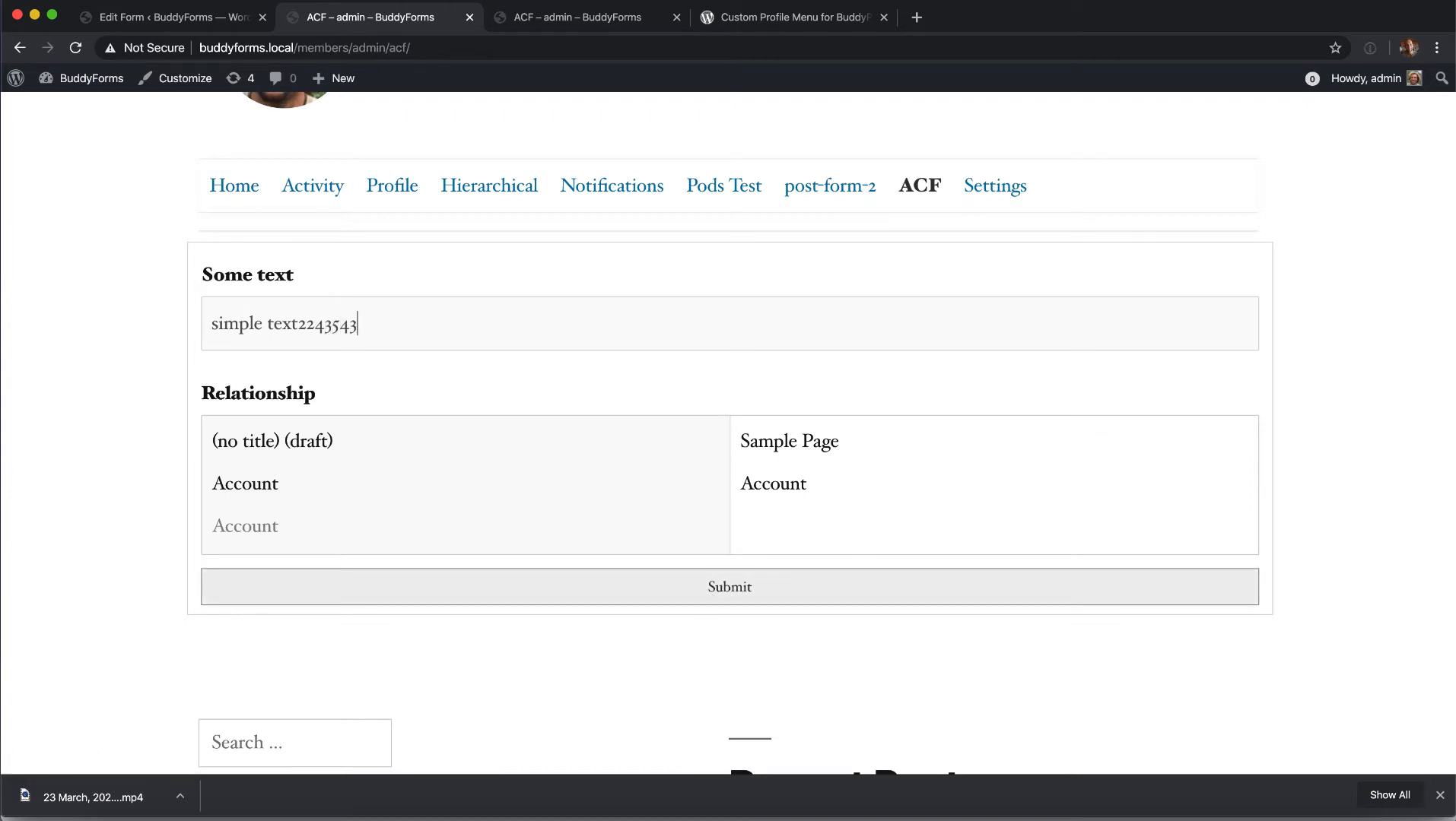
type("534")
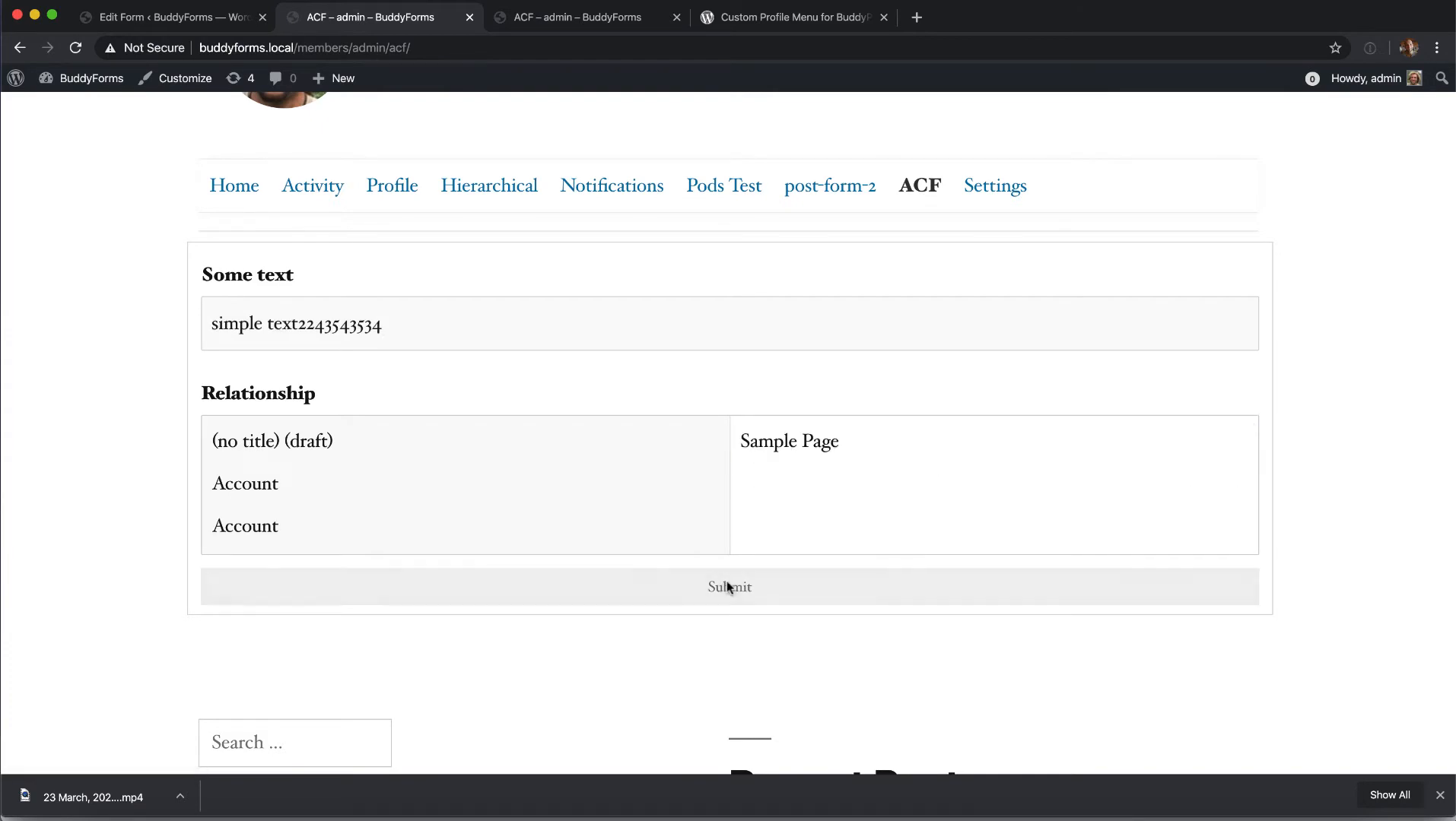
left_click(729, 586)
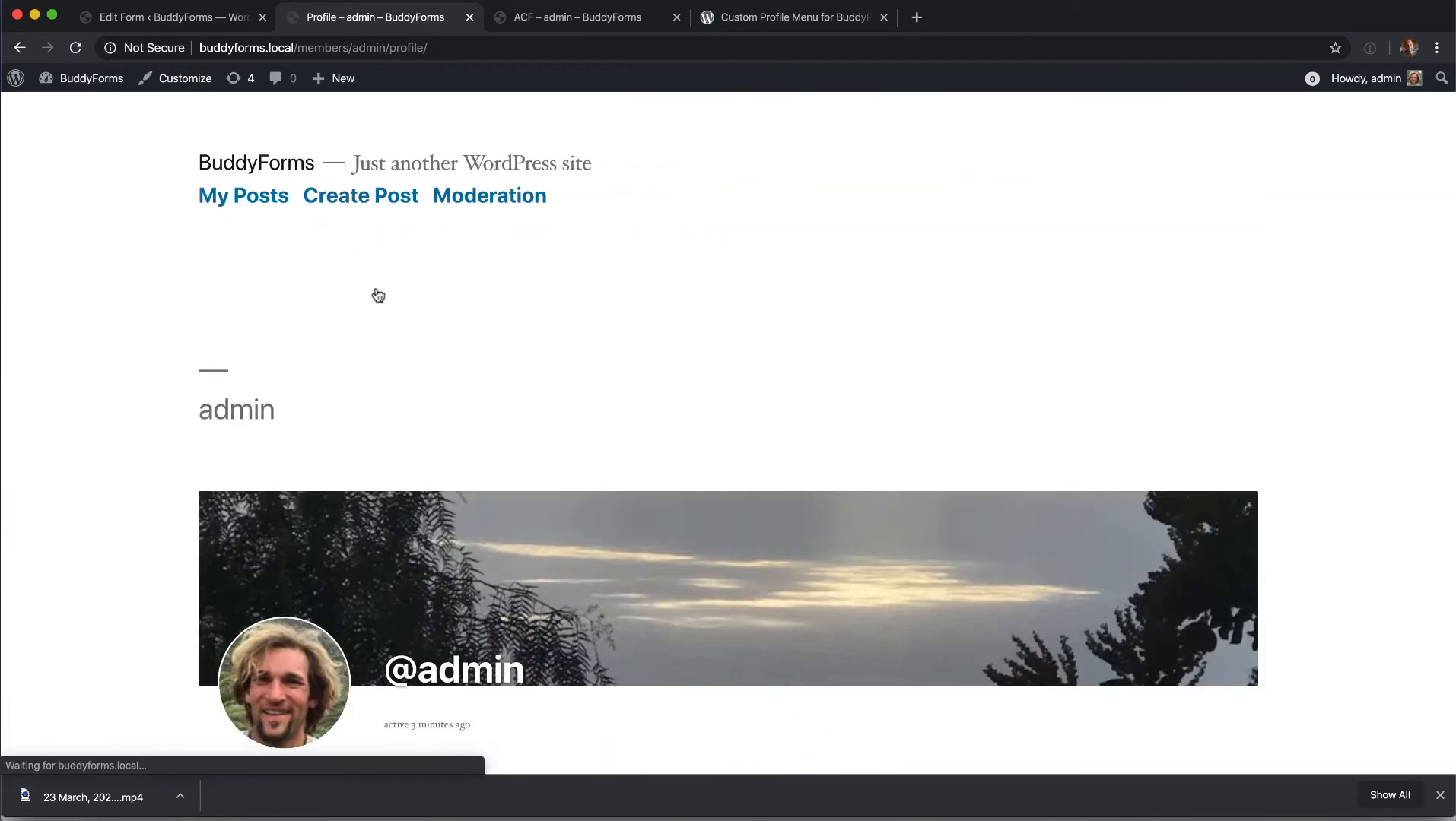
scroll("down", 3)
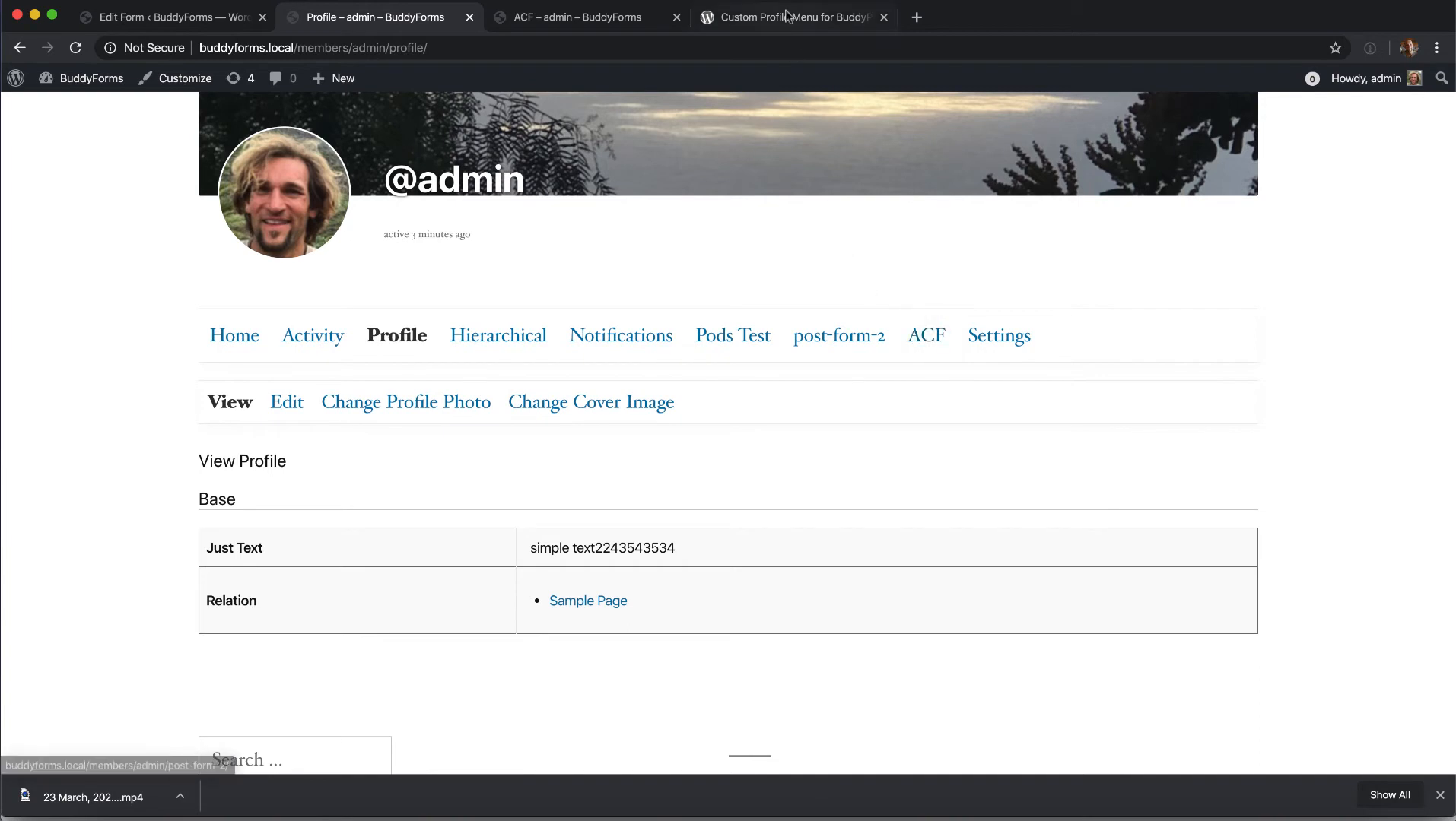
left_click(790, 17)
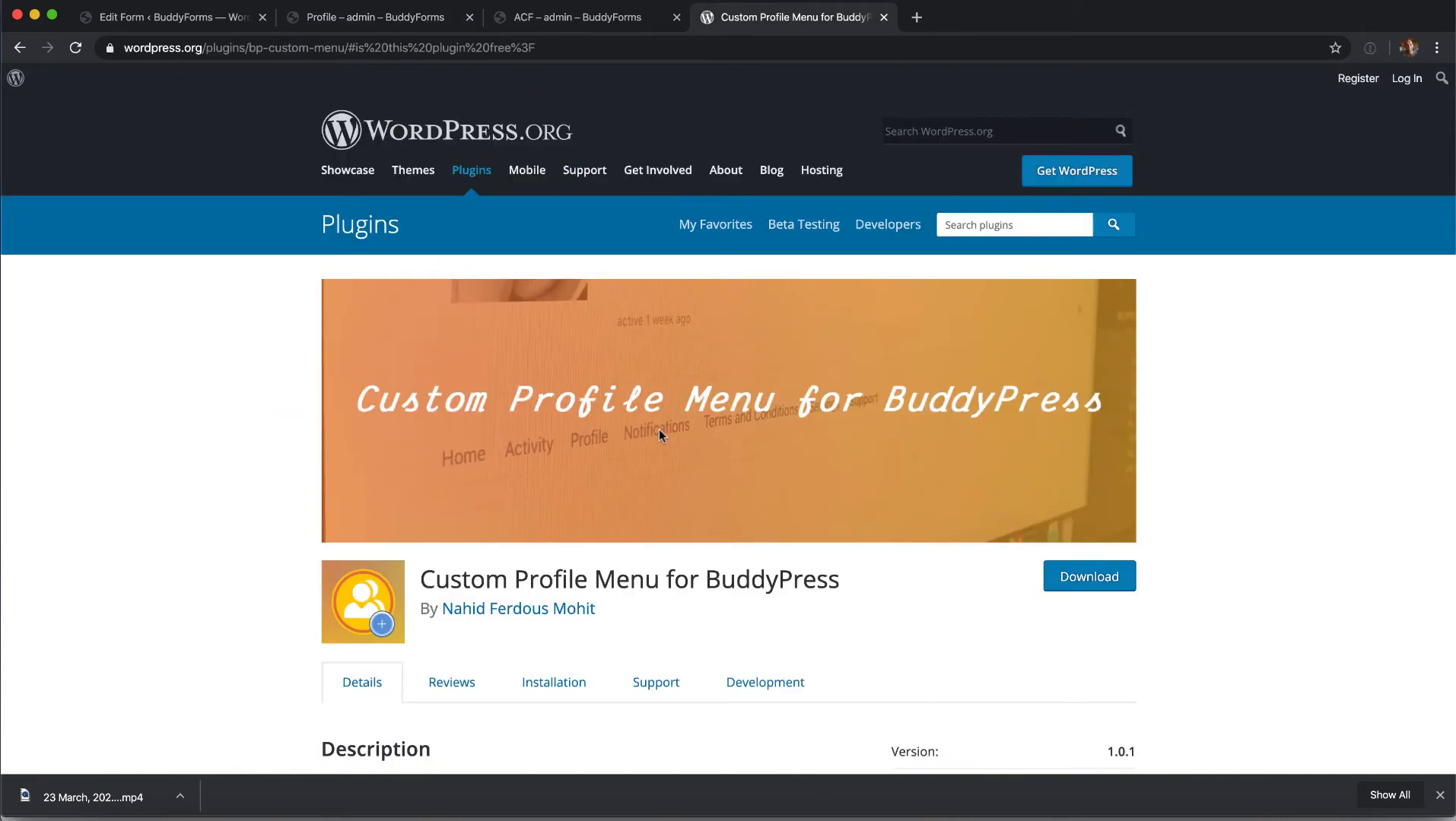
mouse_move(1009, 462)
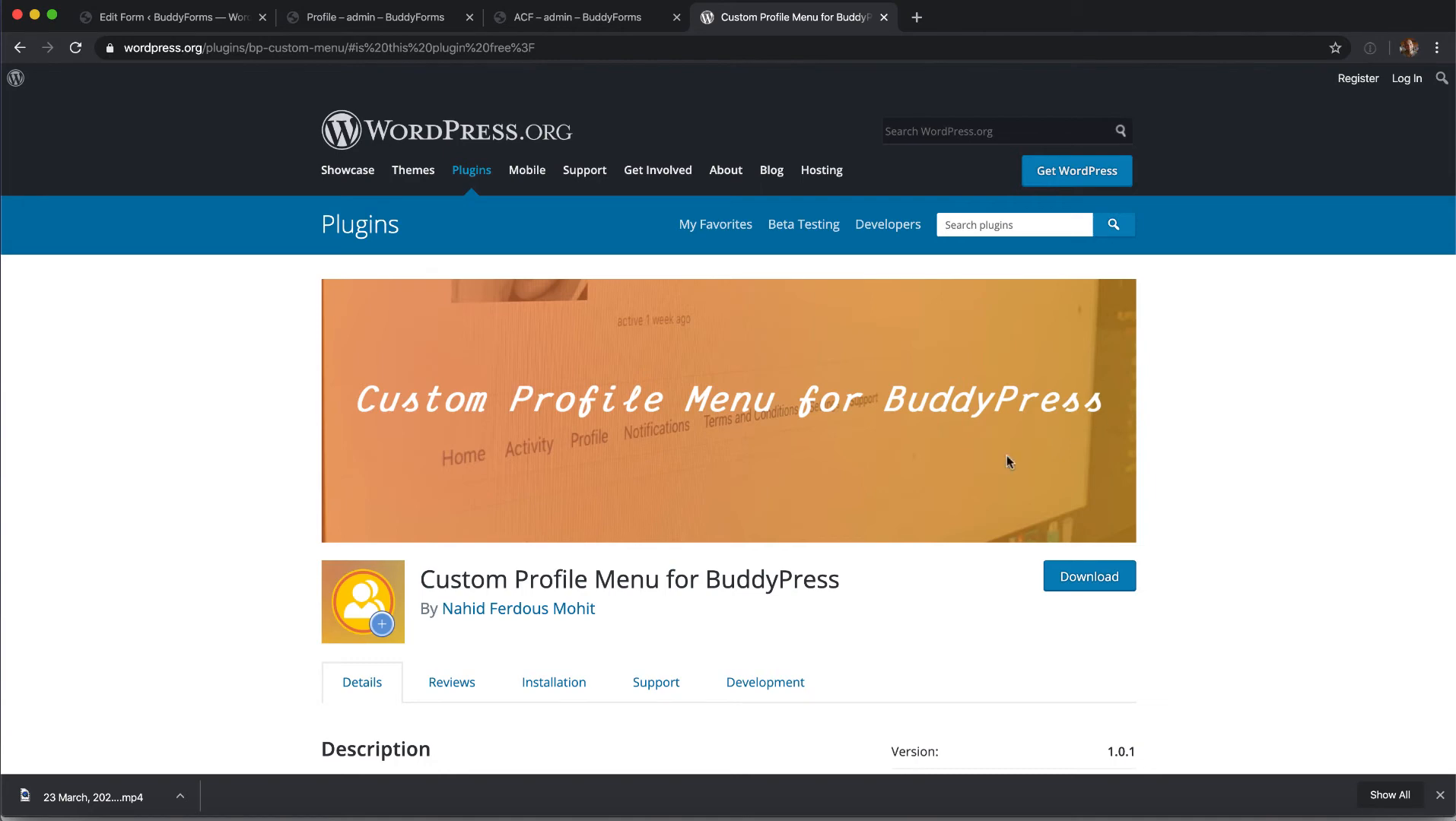
- Scroll the Custom Profile Menu for BuddyPress plugin page, then return to the form editor
scroll("down", 3)
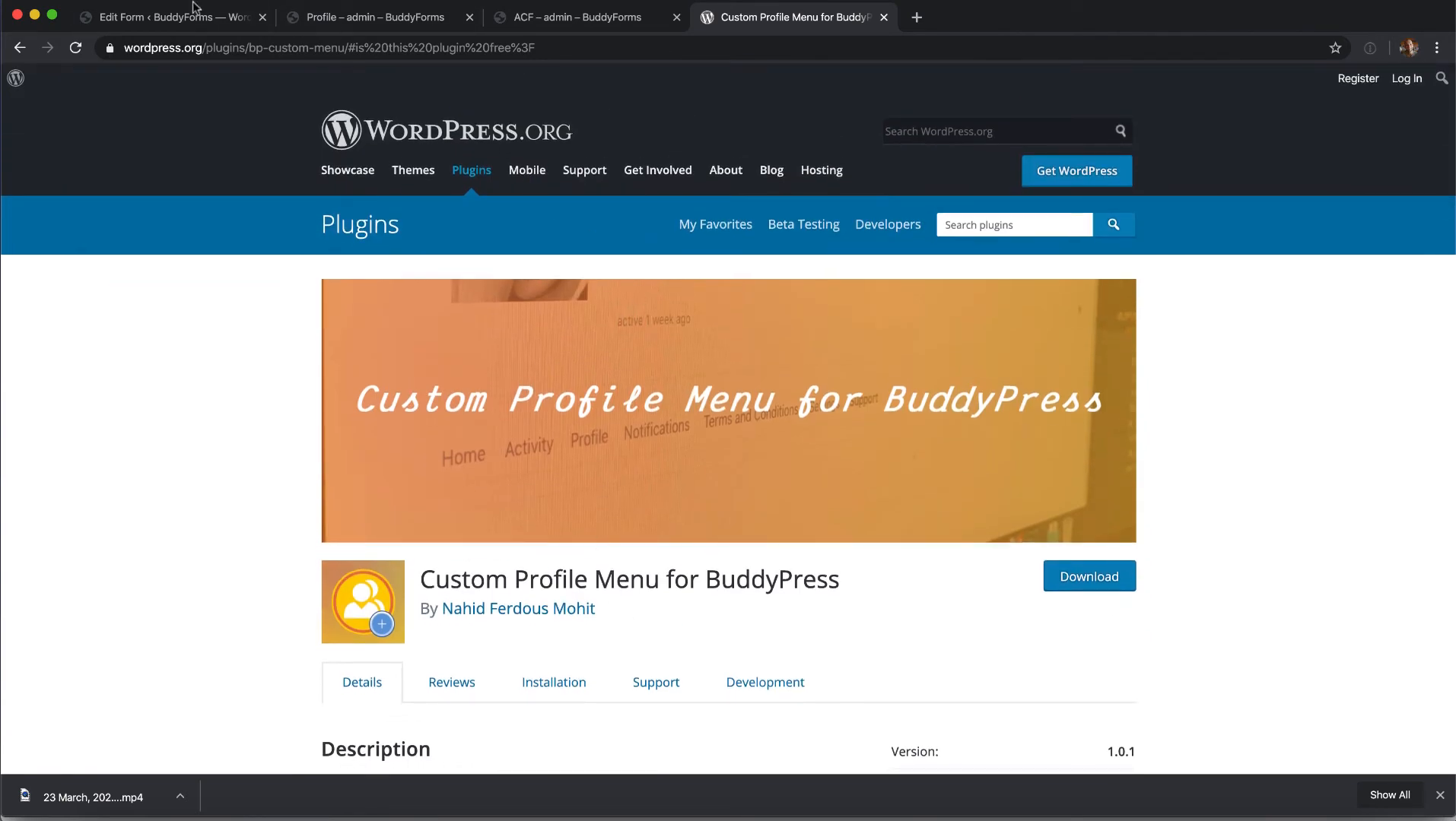
left_click(167, 16)
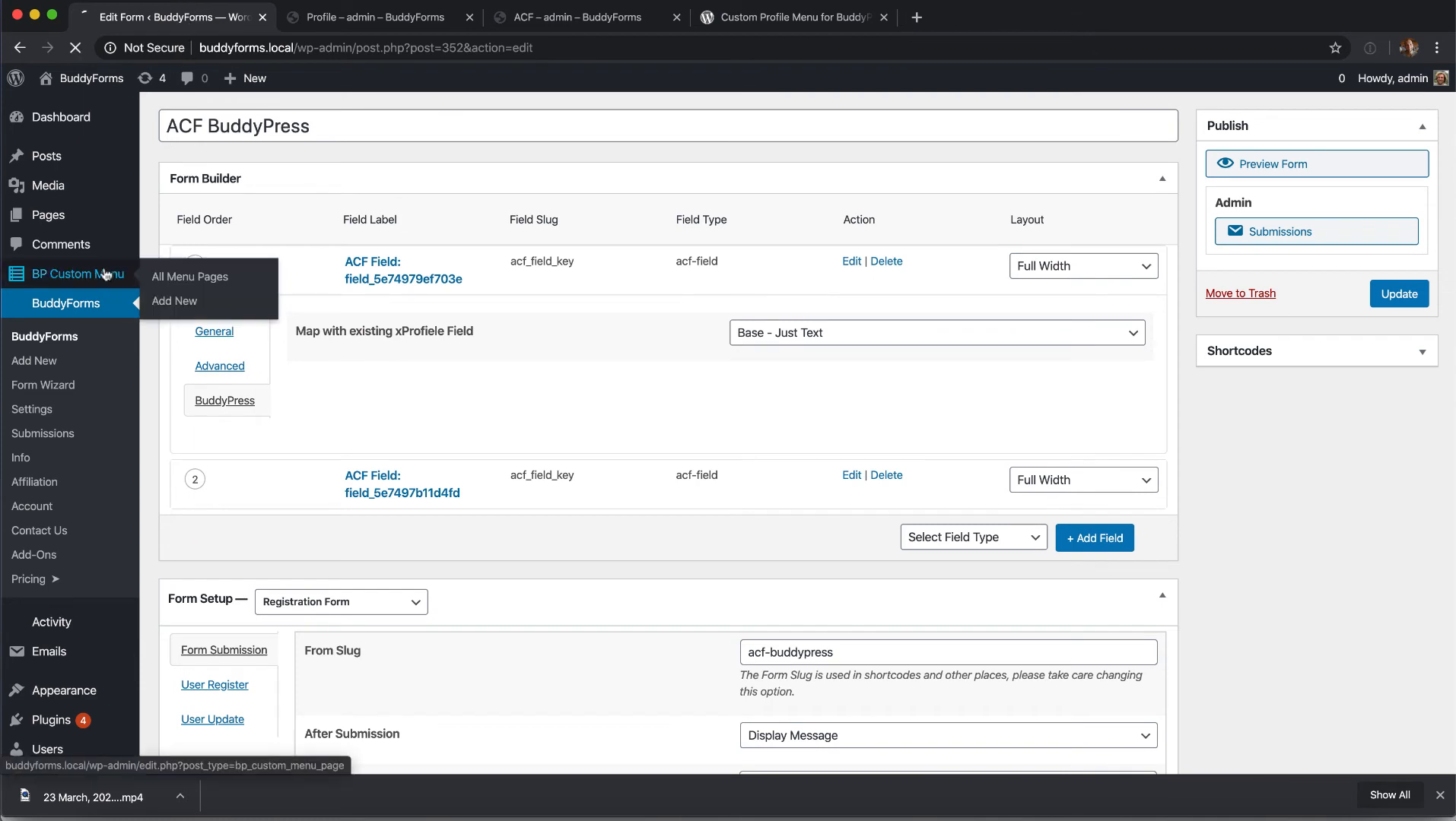
- List the BP Custom Menu pages and open the 'ACF' menu page
left_click(189, 277)
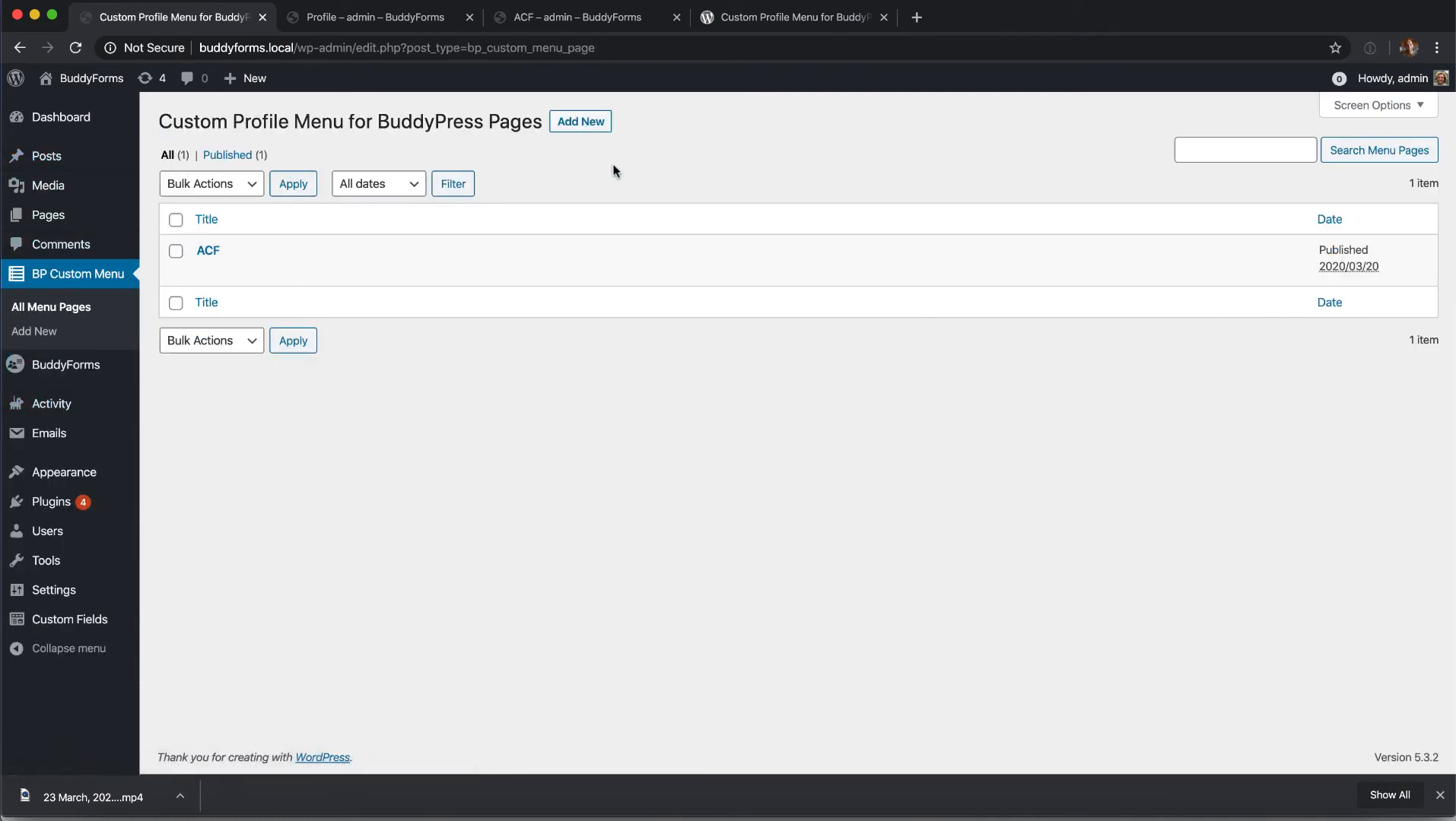
mouse_move(206, 250)
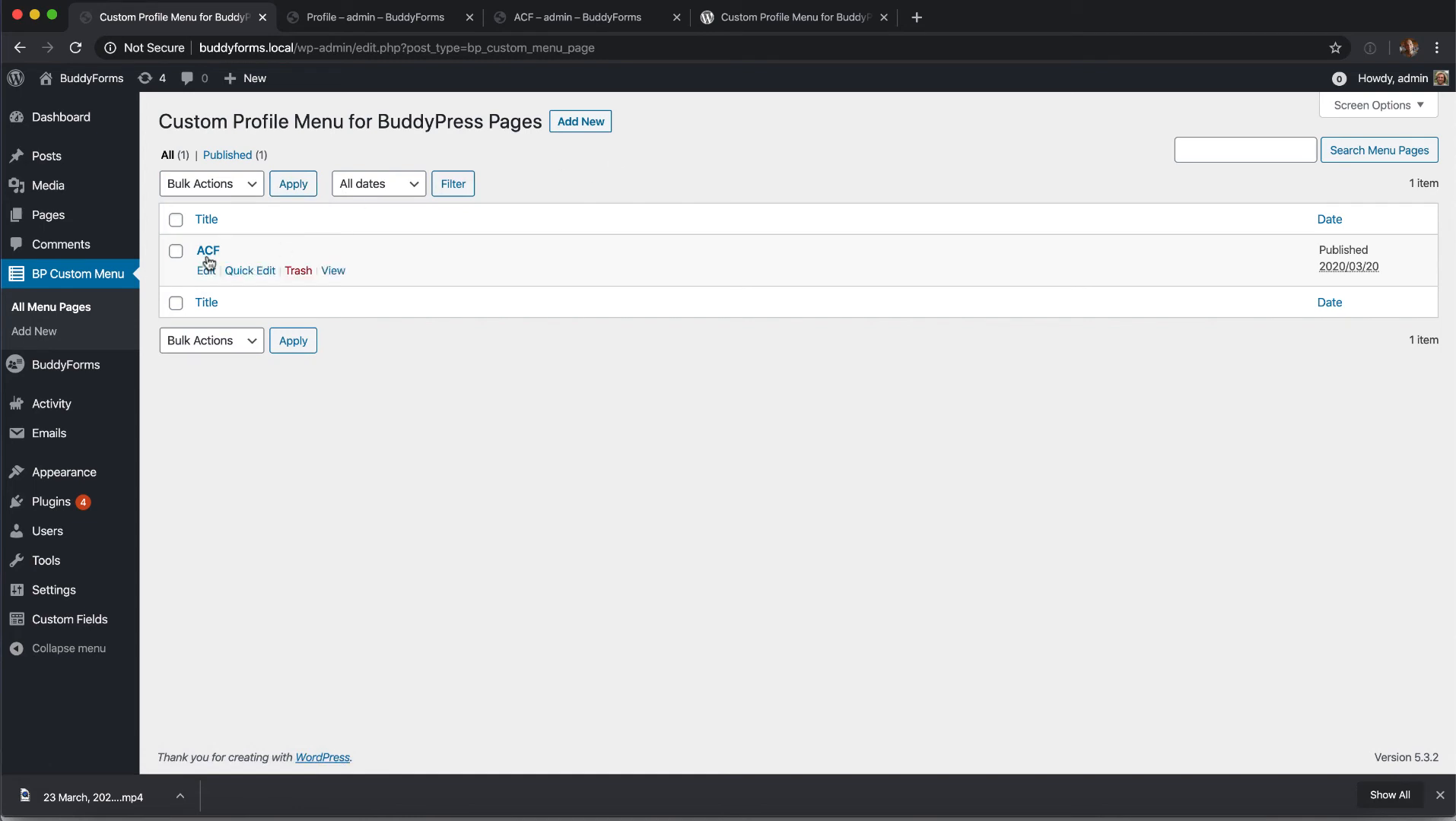
left_click(207, 250)
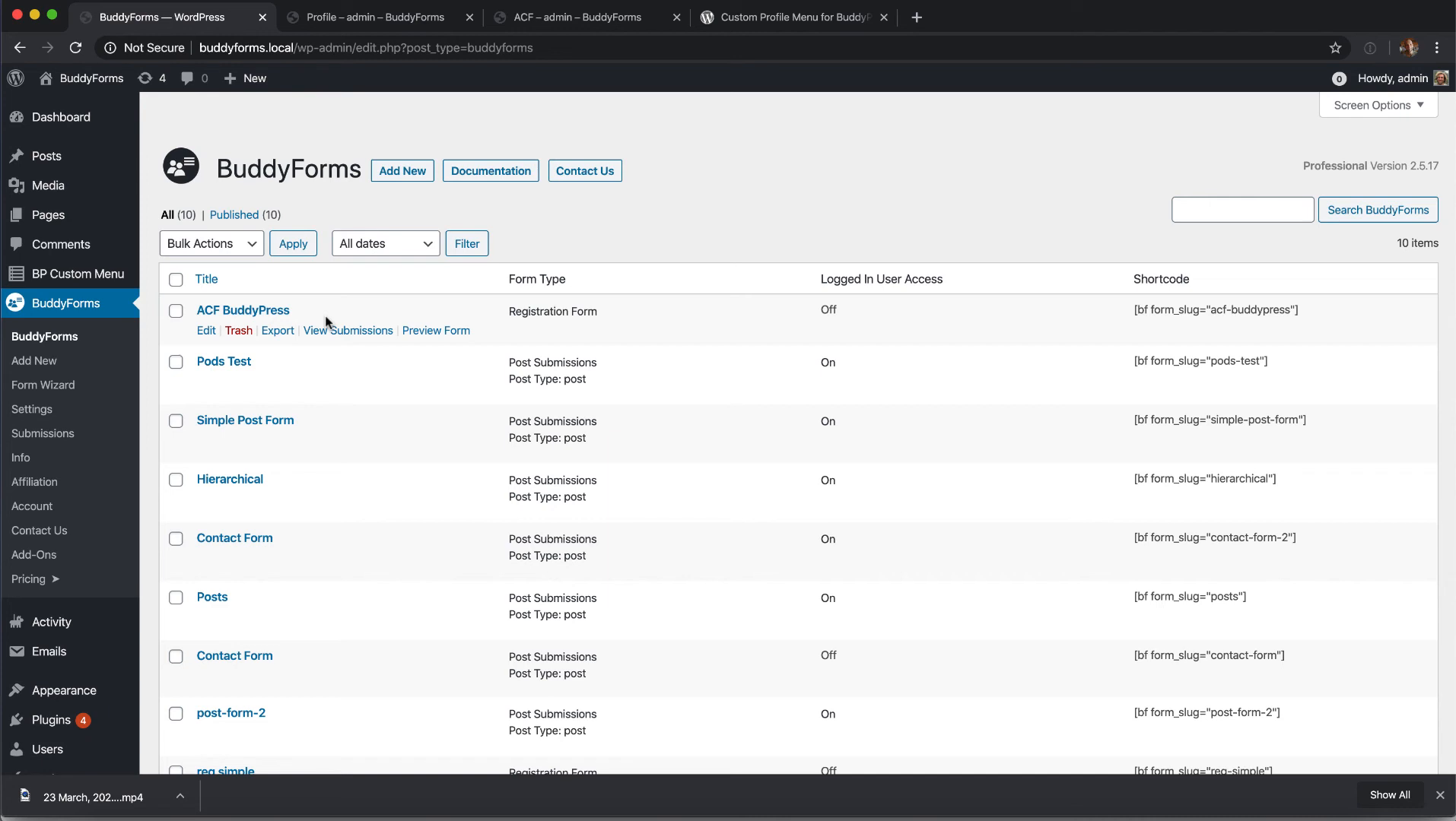
mouse_move(1382, 327)
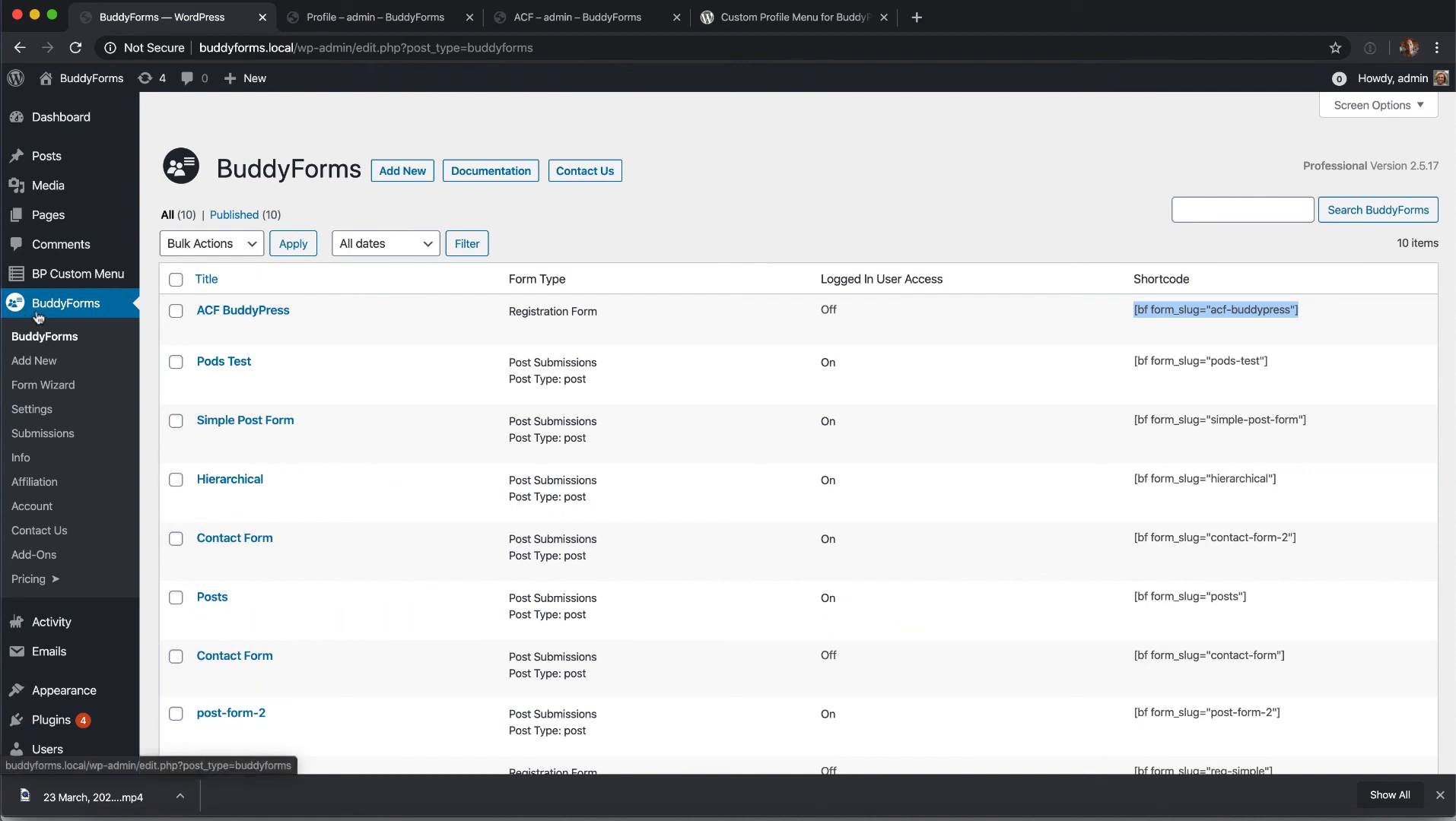
- Go back to the BP Custom Menu pages list
left_click(78, 273)
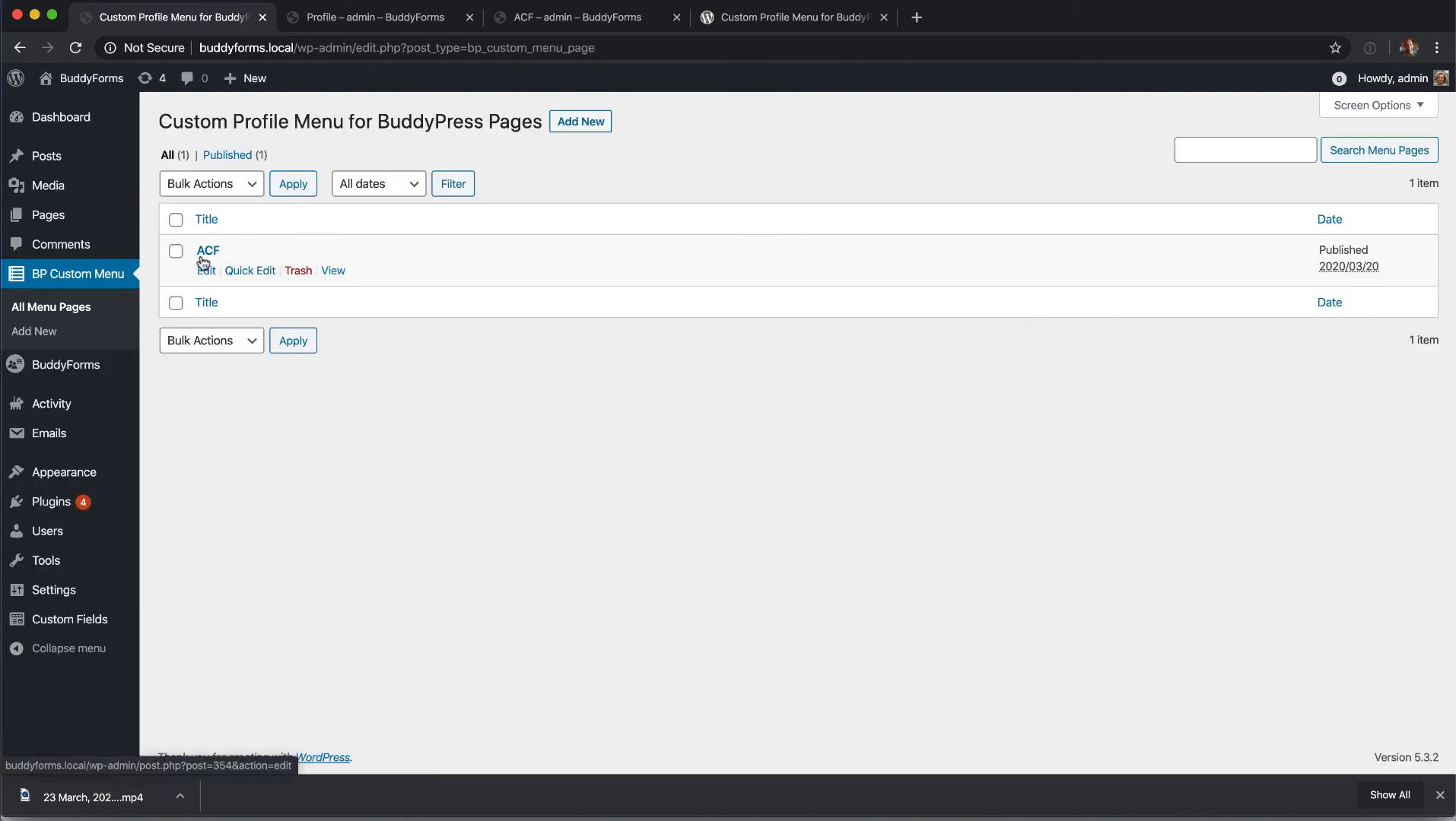
- Check the 'ACF' menu page holds [bf form_slug="acf-buddypress"], then view the profile's ACF tab
left_click(205, 251)
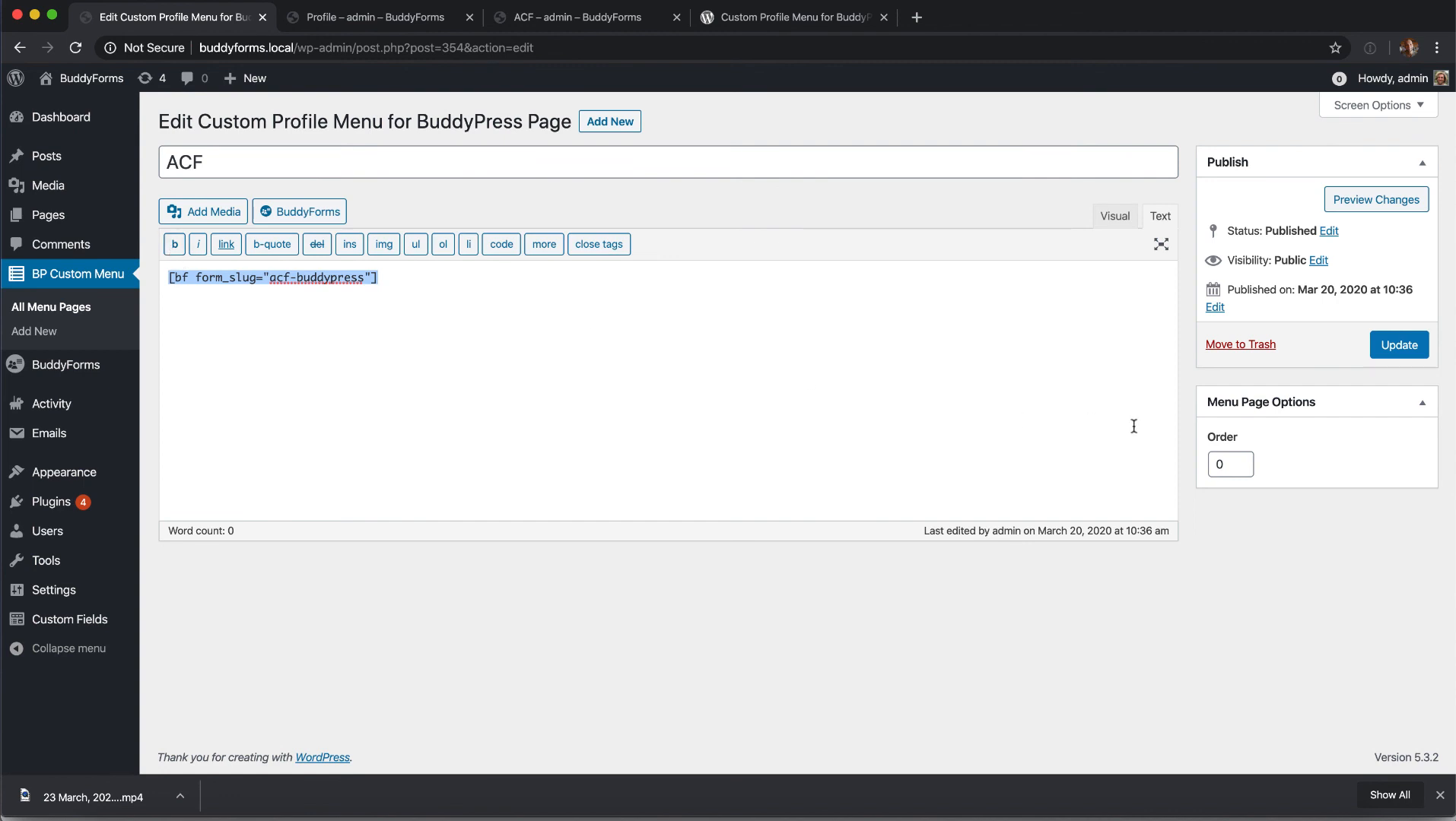
left_click(585, 17)
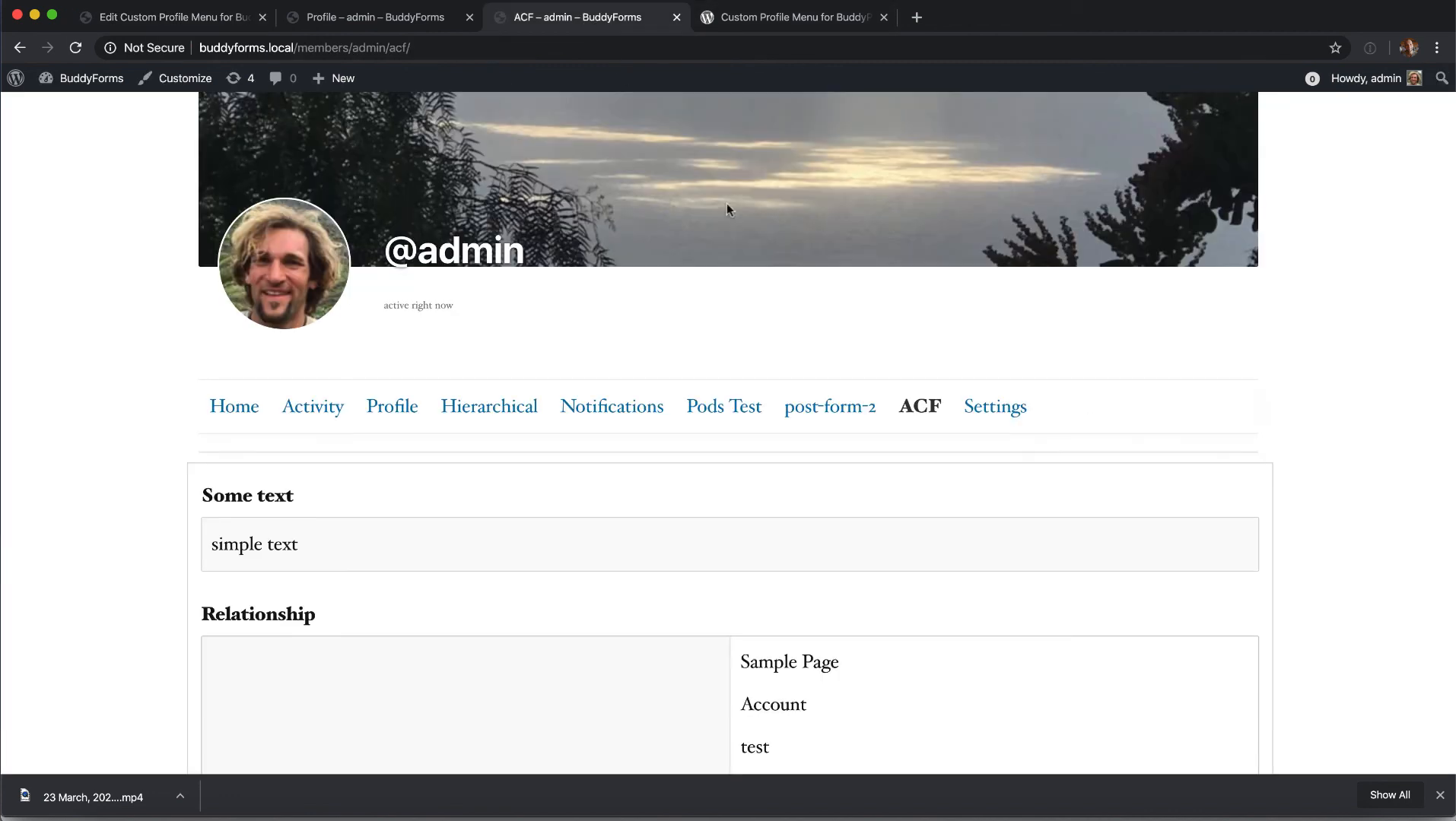